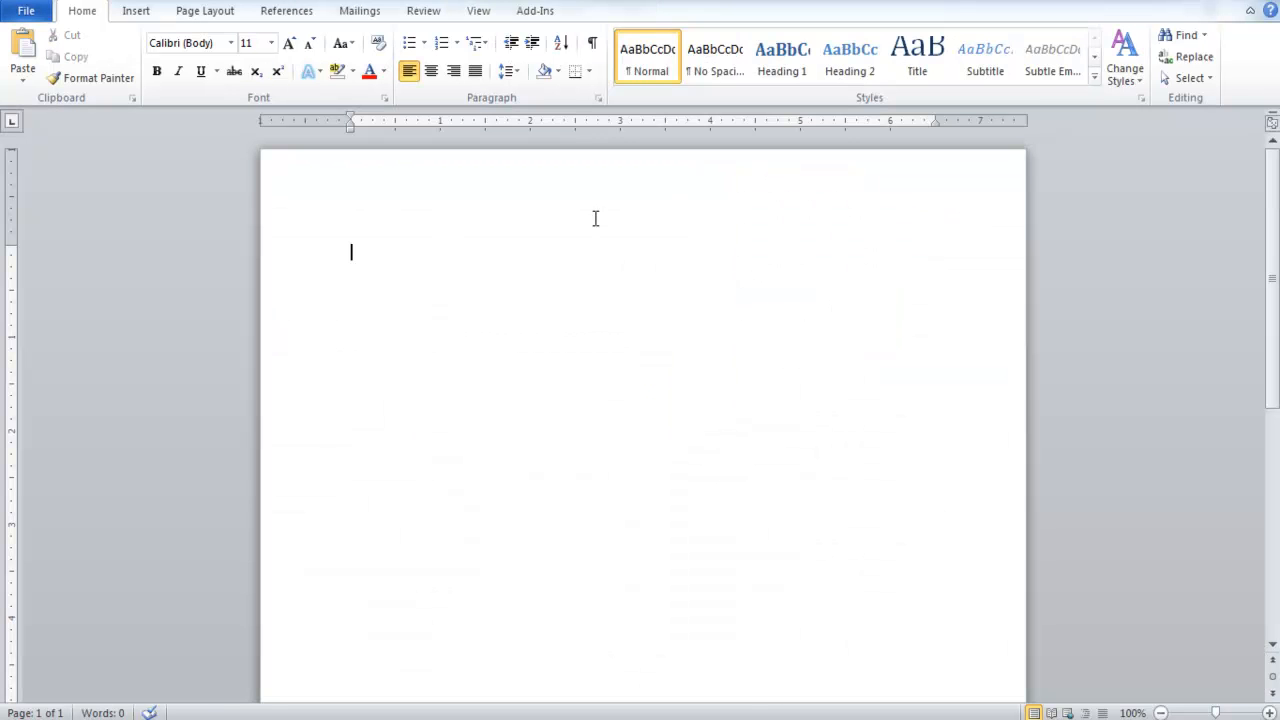
Step: Paste the copied 3D pie chart into the Word document and return to the Excel workbook
key(ctrl+v)
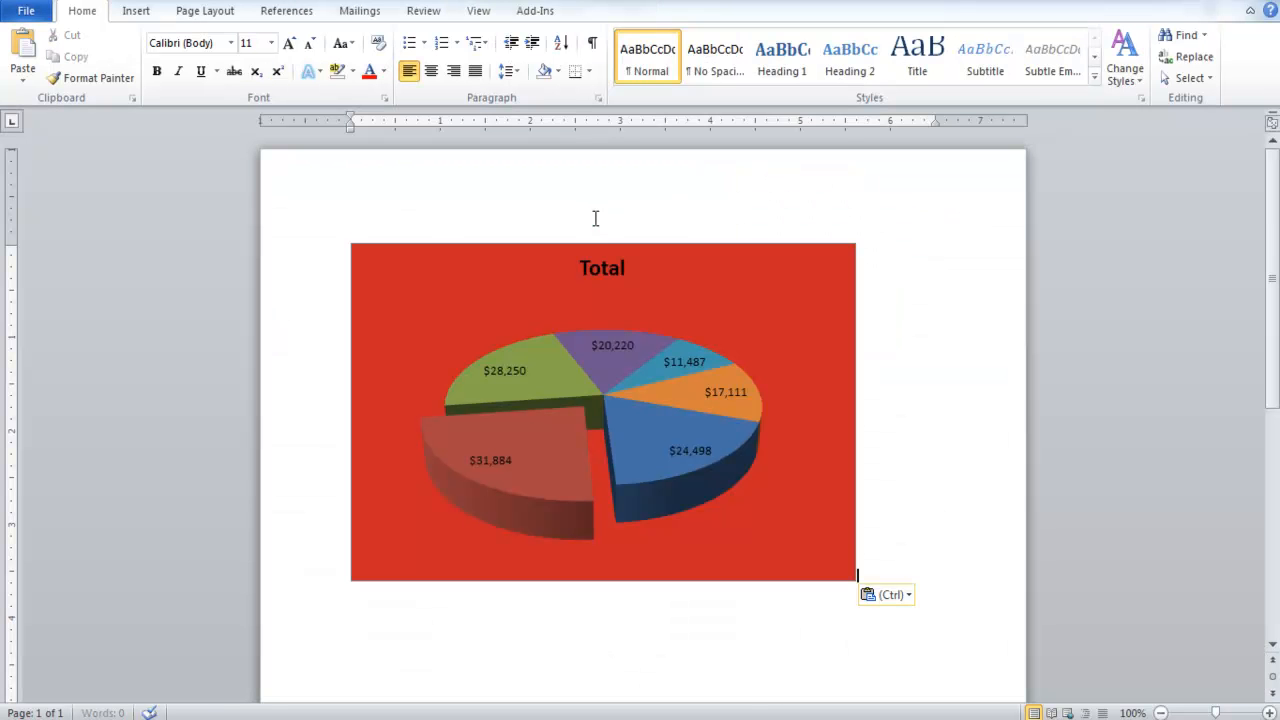
click(886, 594)
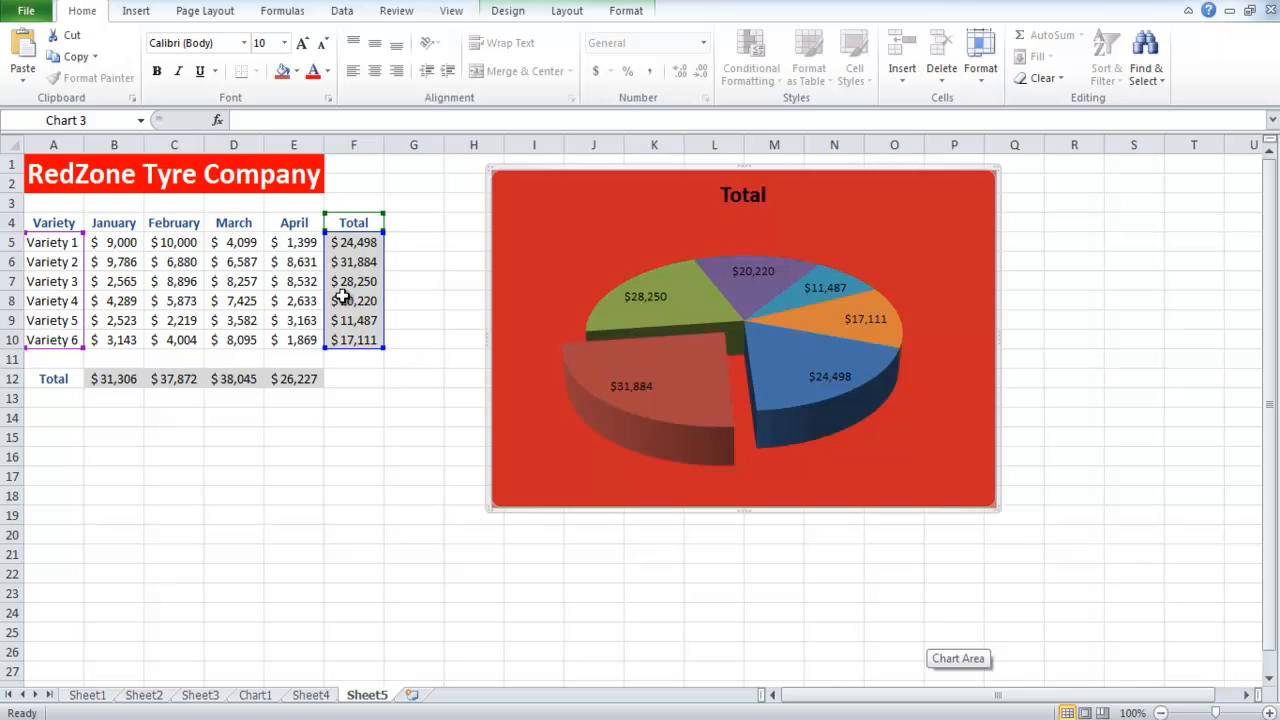
Step: Change Variety 2's February sales in C6 from 6,880 to 15000
click(174, 260)
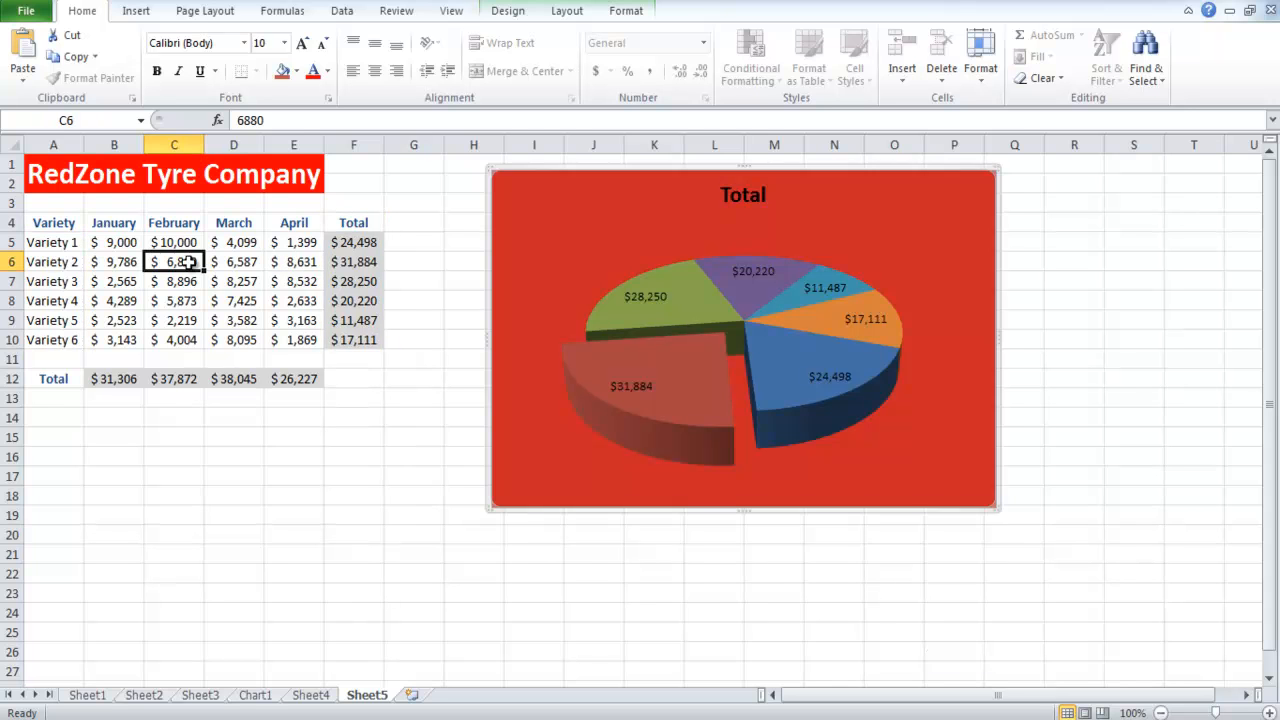
double_click(174, 260)
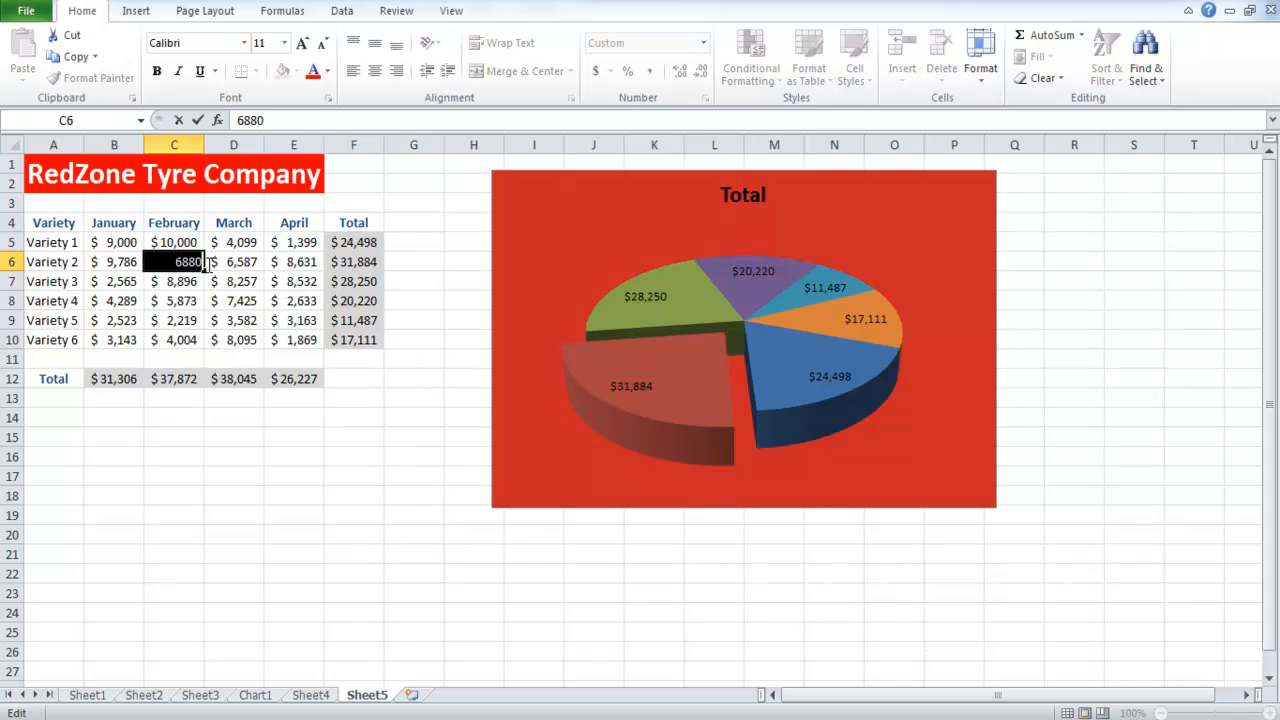
text(150000)
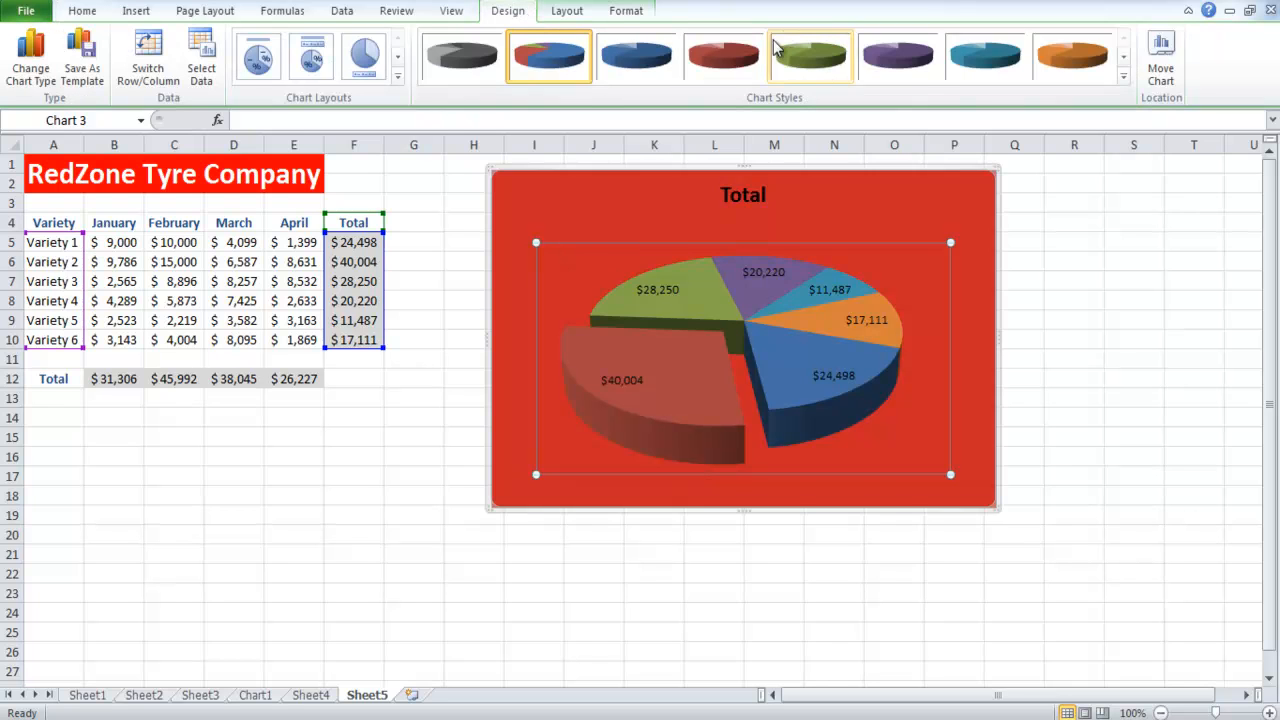
Step: Move the chart to a new sheet named Pie Chart and enlarge its data label font
click(1160, 56)
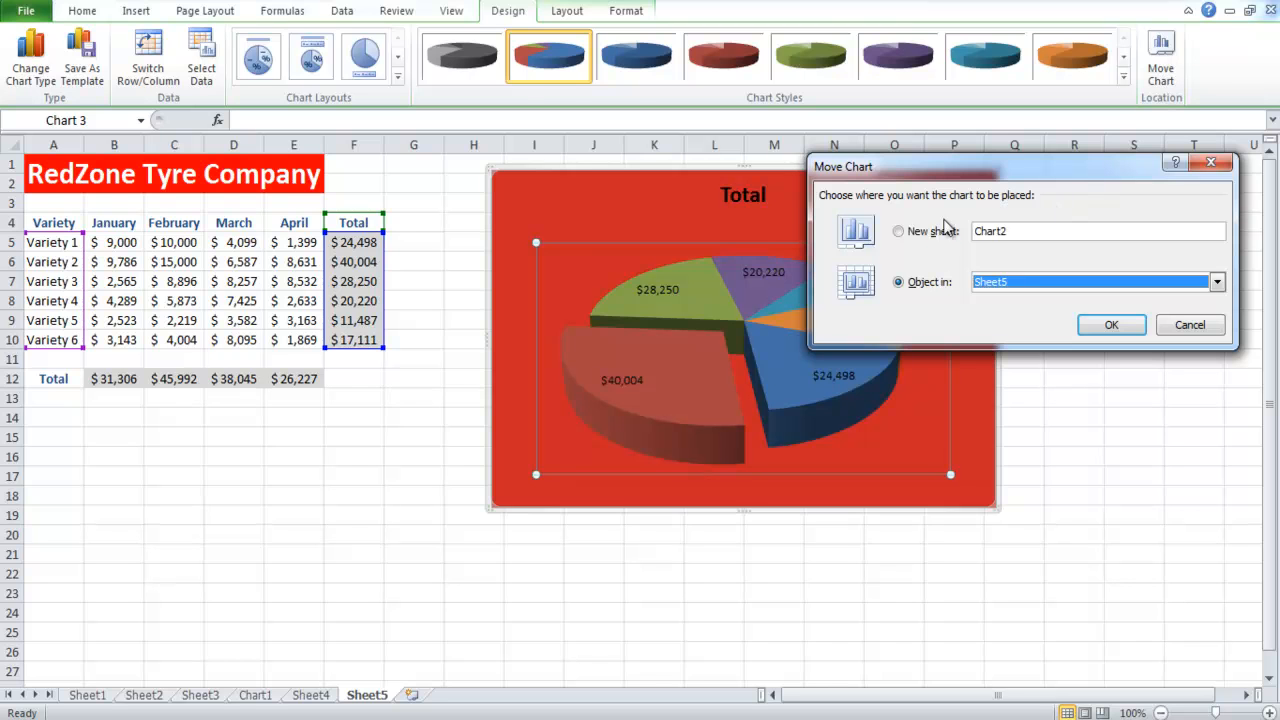
click(898, 232)
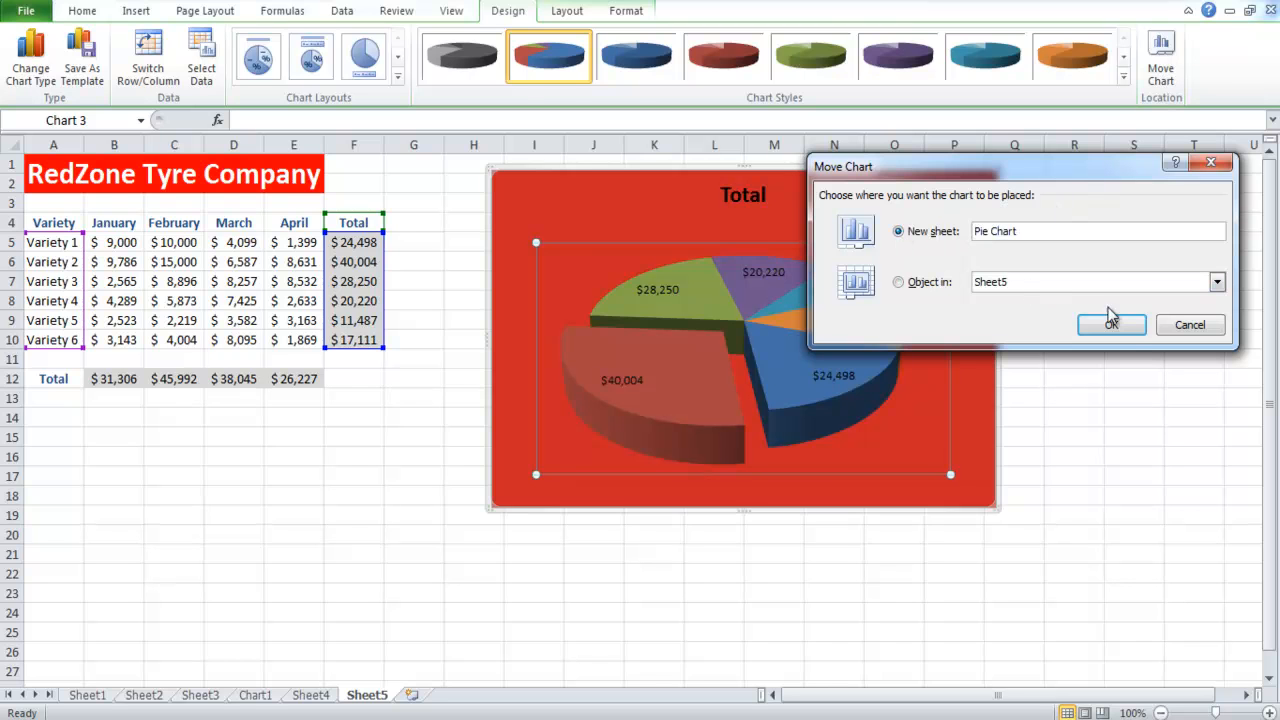
click(1112, 324)
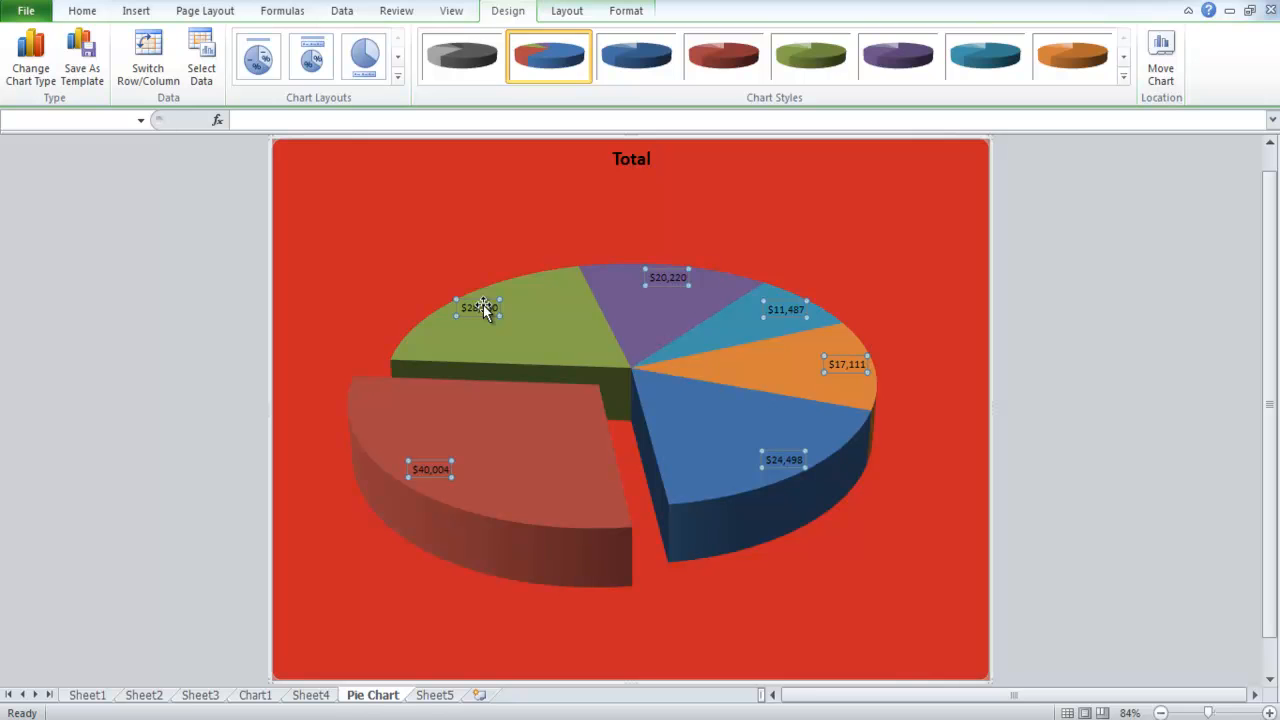
click(82, 12)
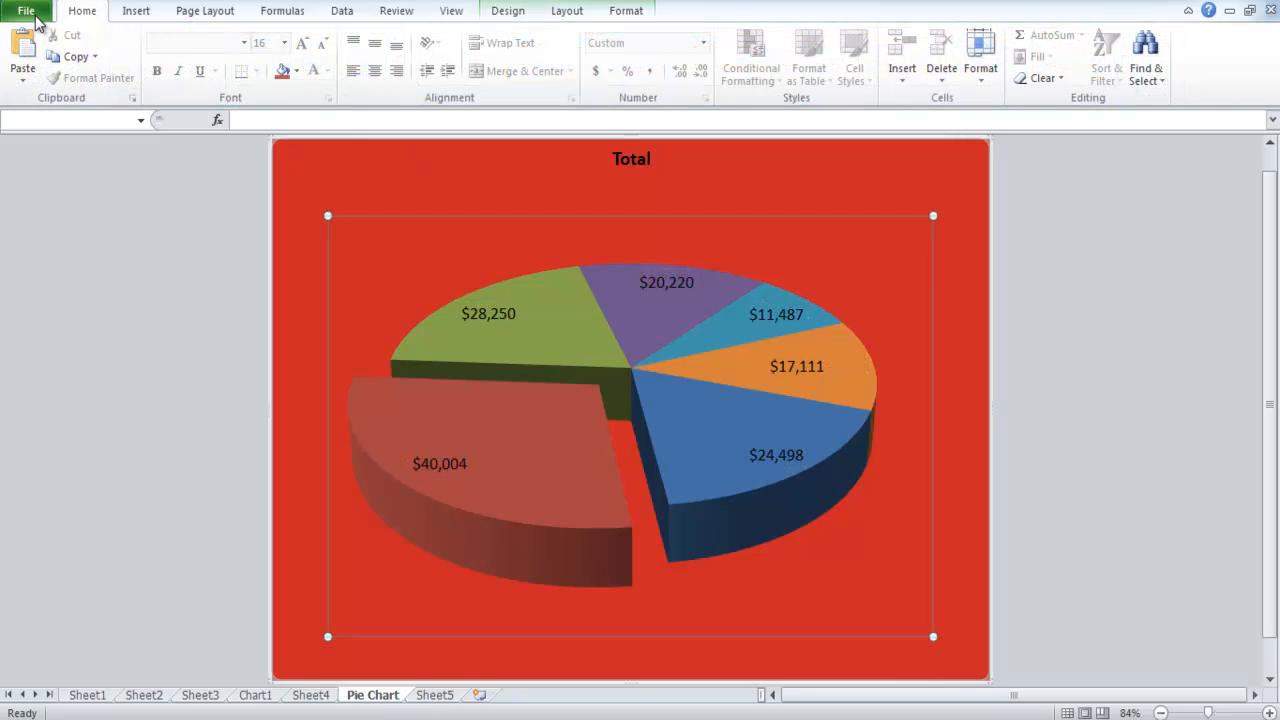
Step: Start publishing the workbook via File > Save & Send > Create PDF/XPS Document
click(24, 12)
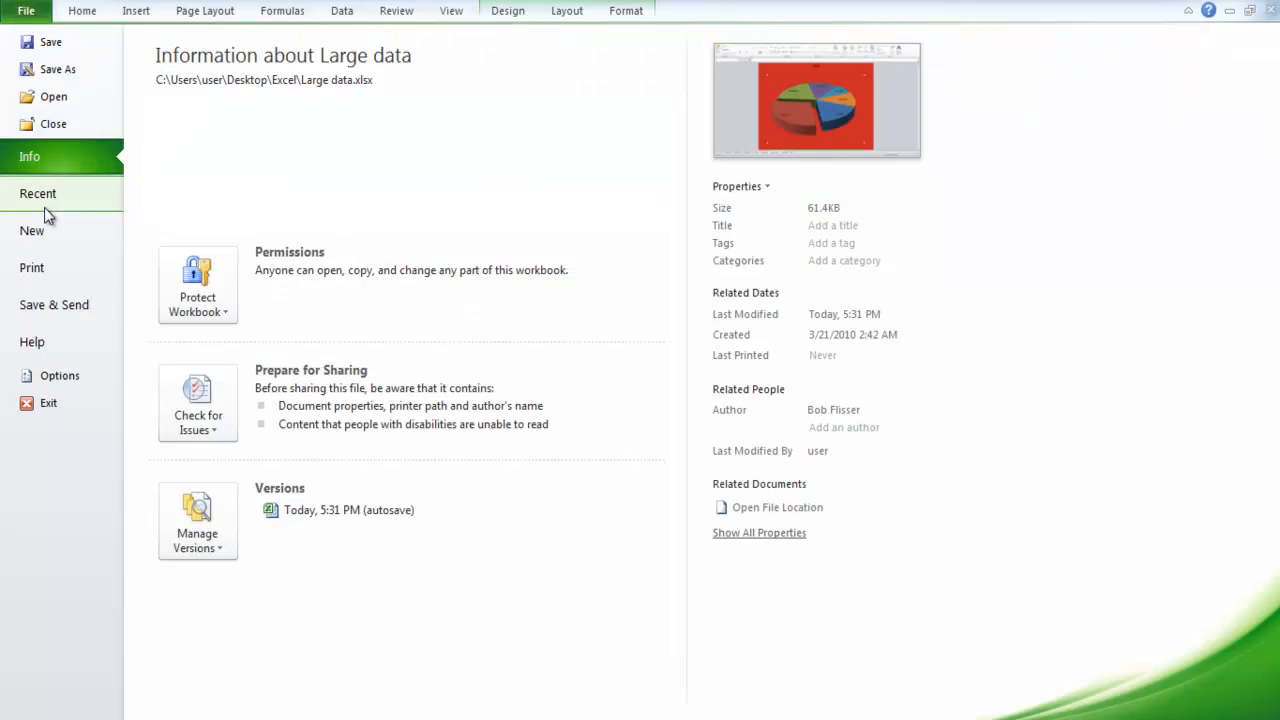
click(54, 304)
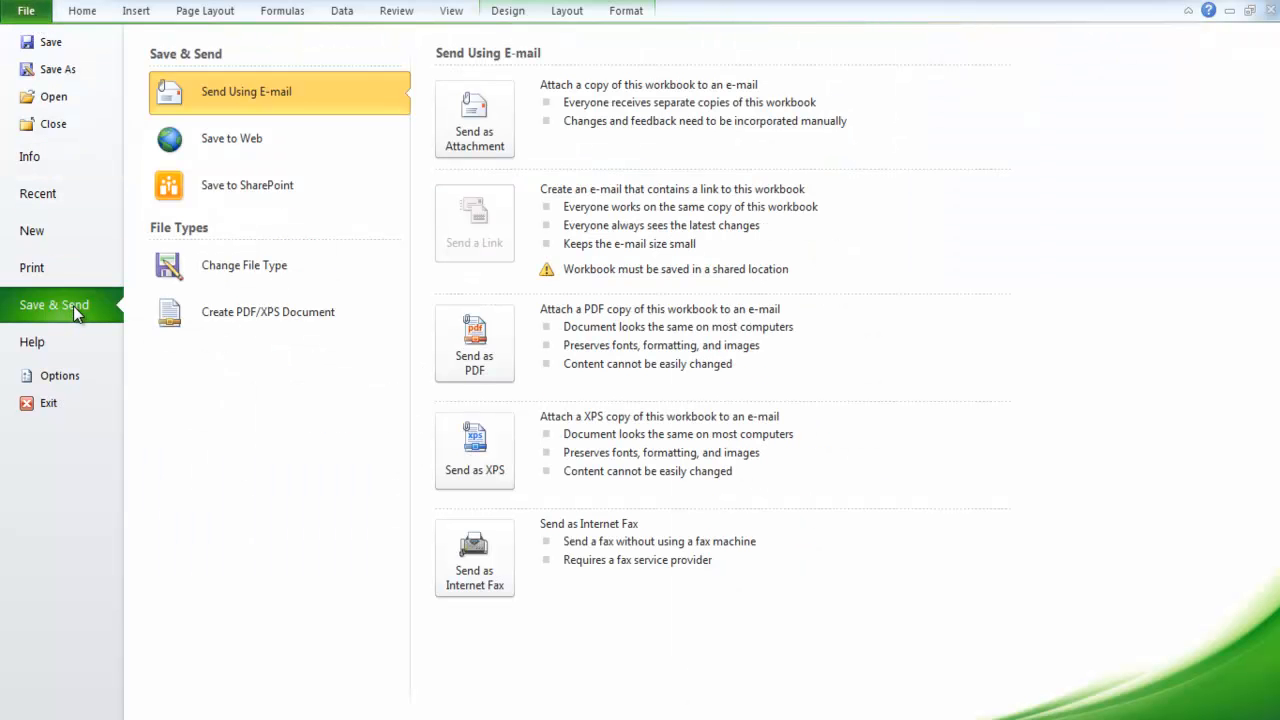
click(268, 312)
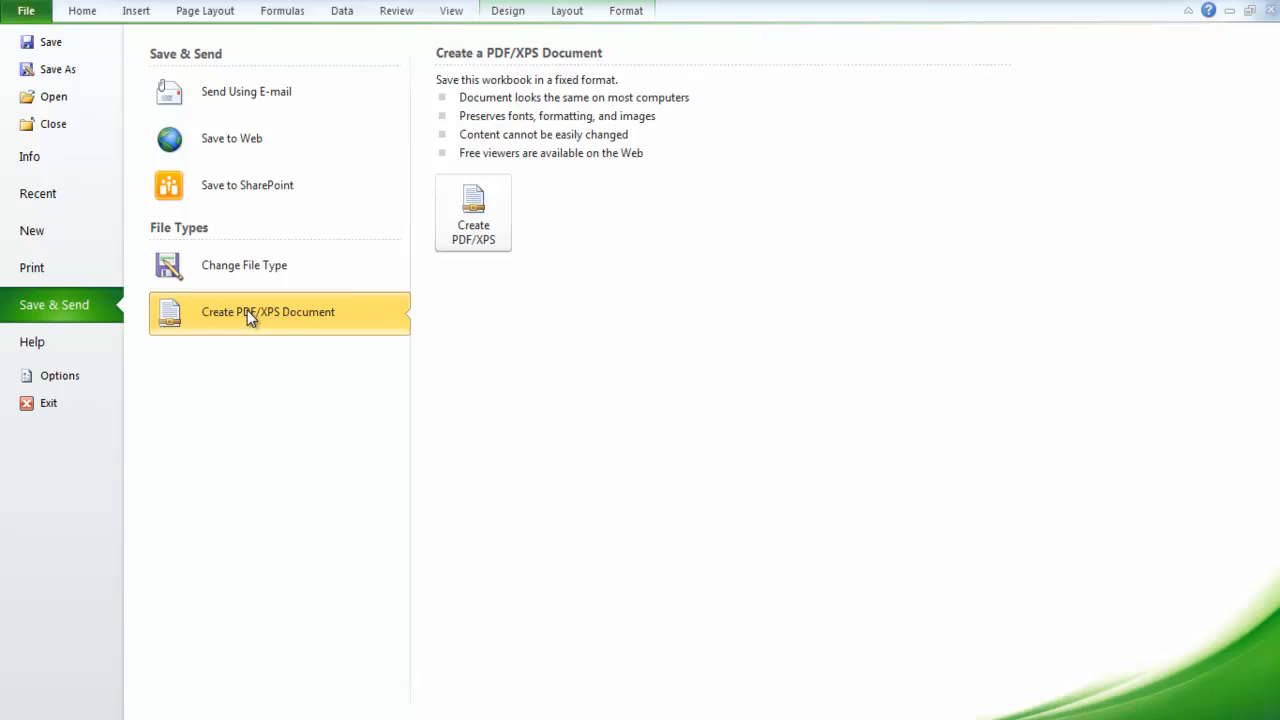
click(472, 210)
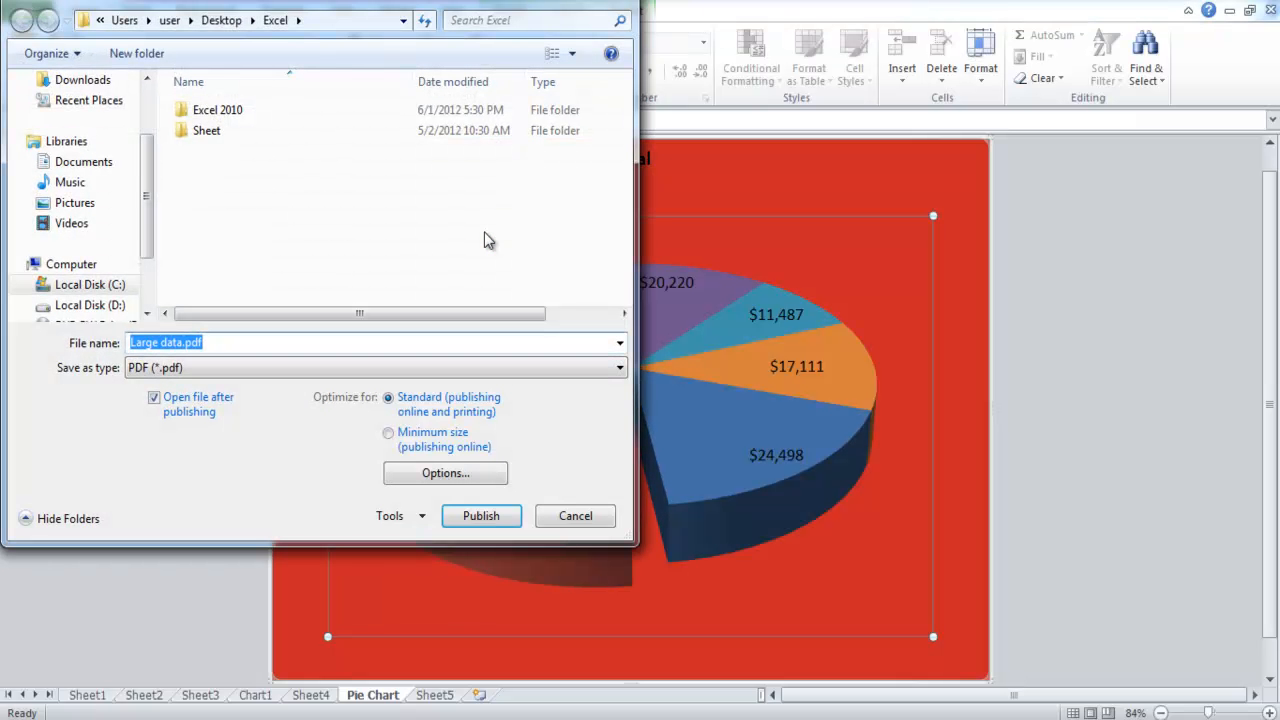